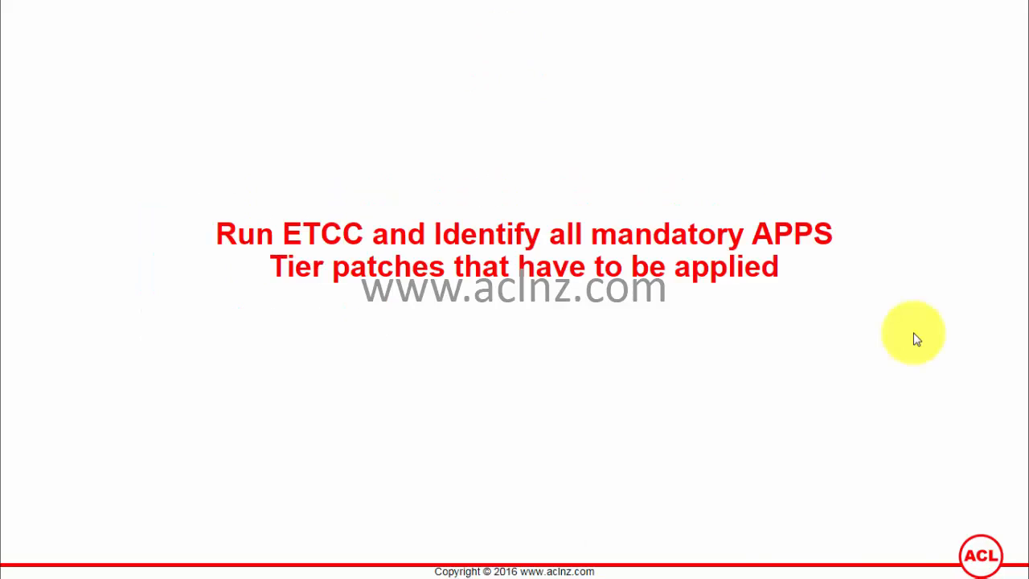
{"action": "mouse_move", "coordinate": [812, 272]}
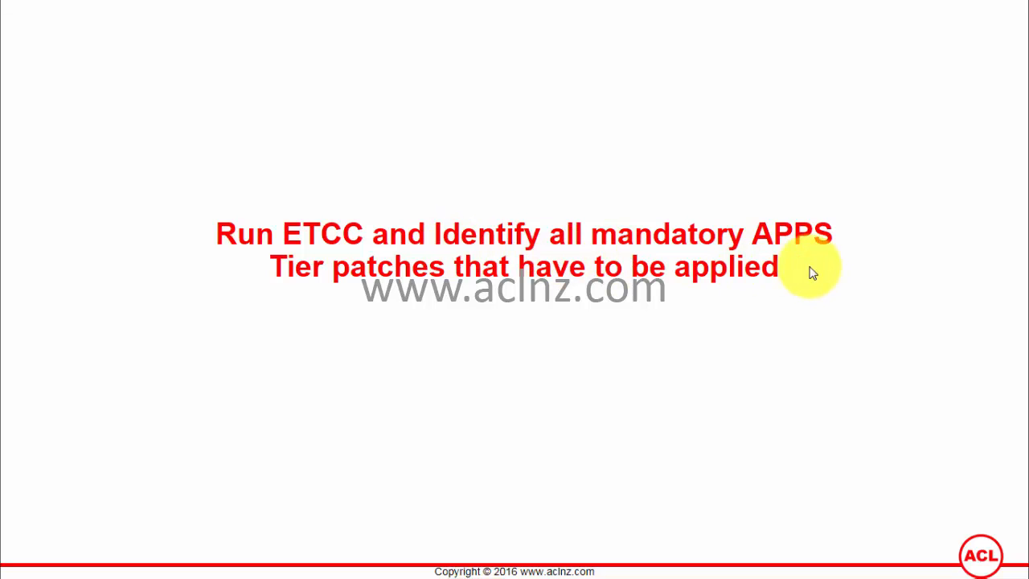
{"action": "mouse_move", "coordinate": [784, 309]}
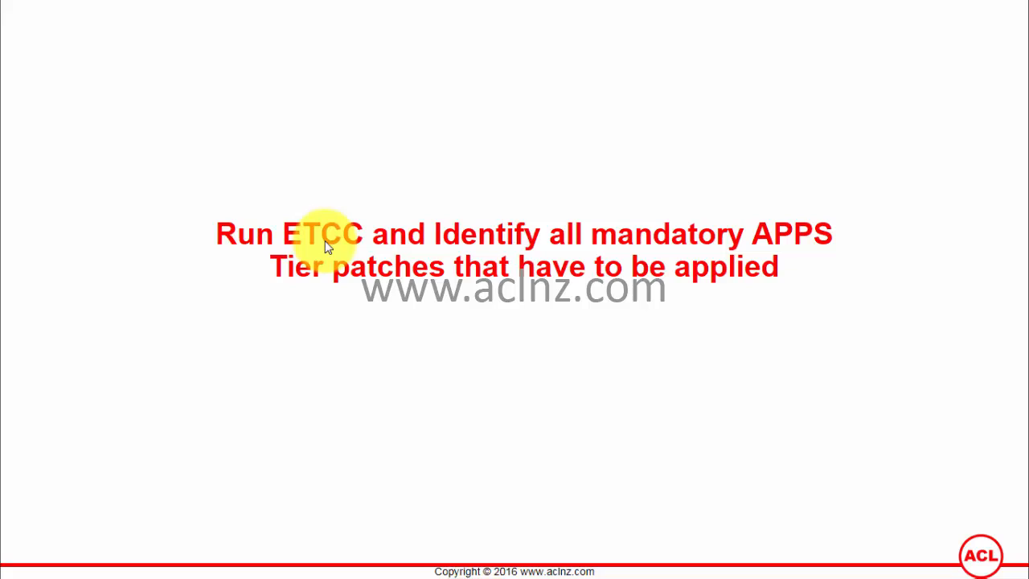
{"action": "mouse_move", "coordinate": [327, 256]}
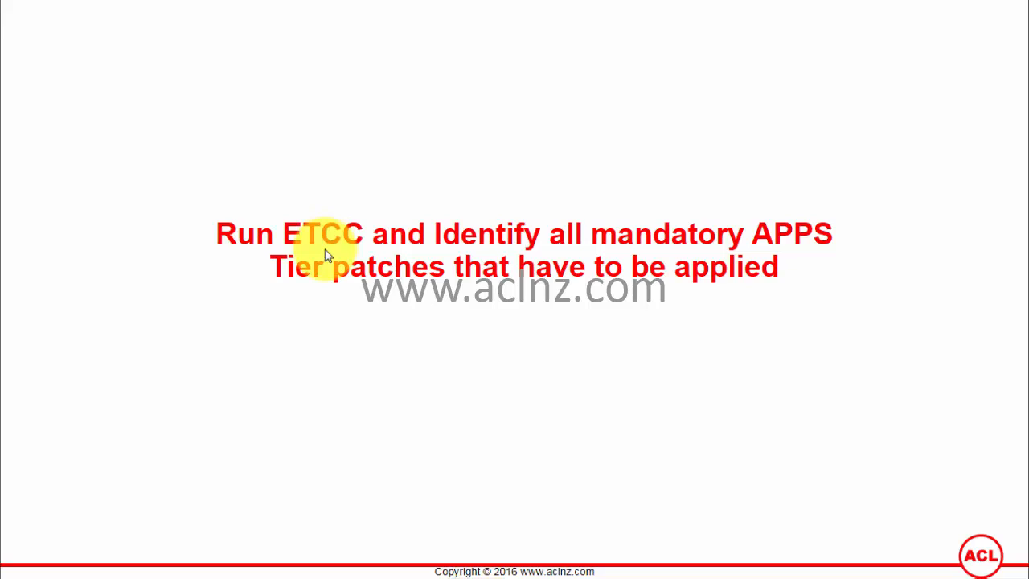
{"action": "mouse_move", "coordinate": [579, 470]}
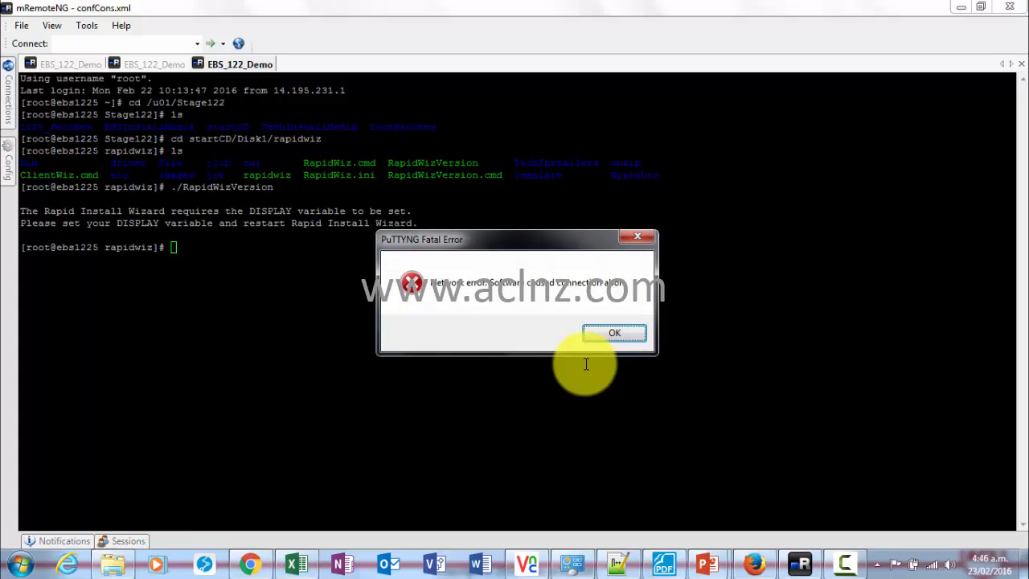
Dismiss the connection-lost error and move into /u01/Stage122/1225_Patches/db, listing the ETCC files.
{"action": "left_click", "coordinate": [614, 333]}
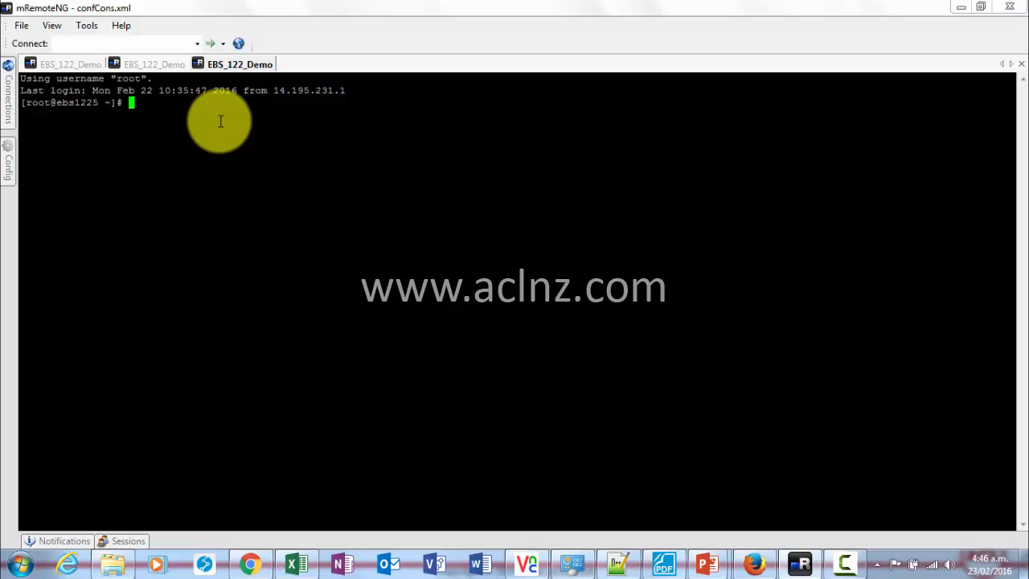
{"action": "type", "text": "cd"}
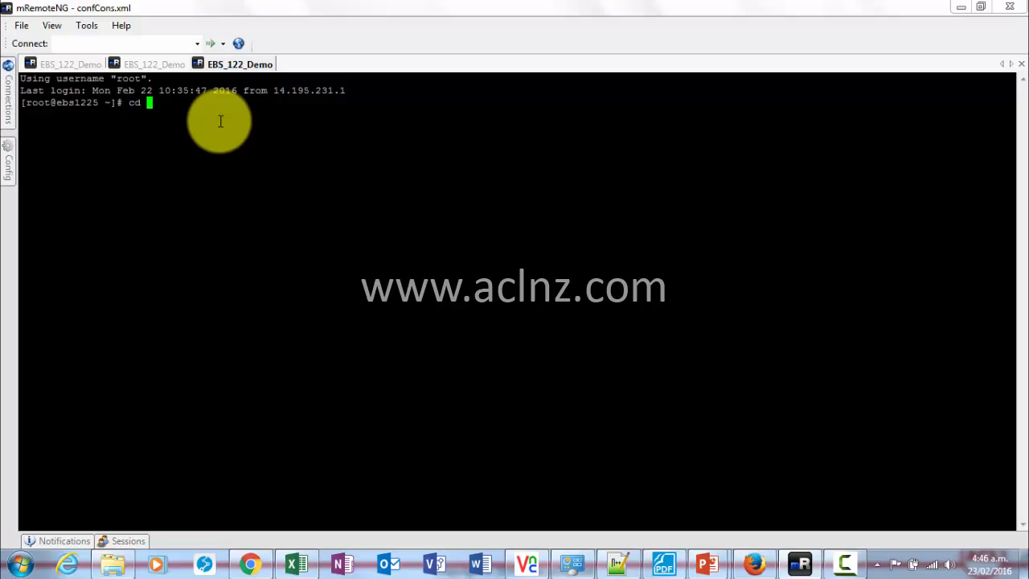
{"action": "type", "text": "/"}
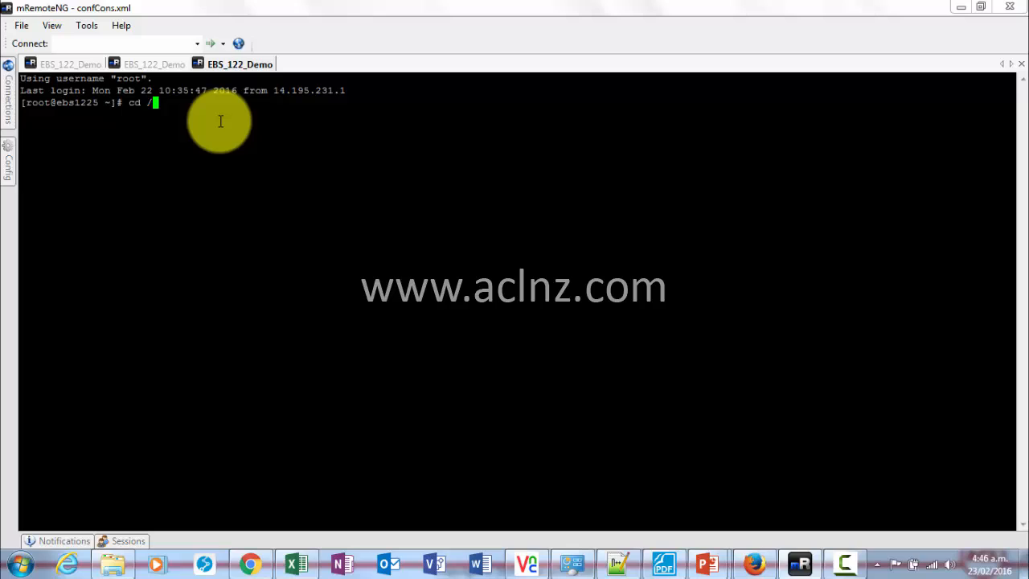
{"action": "type", "text": "u01/S"}
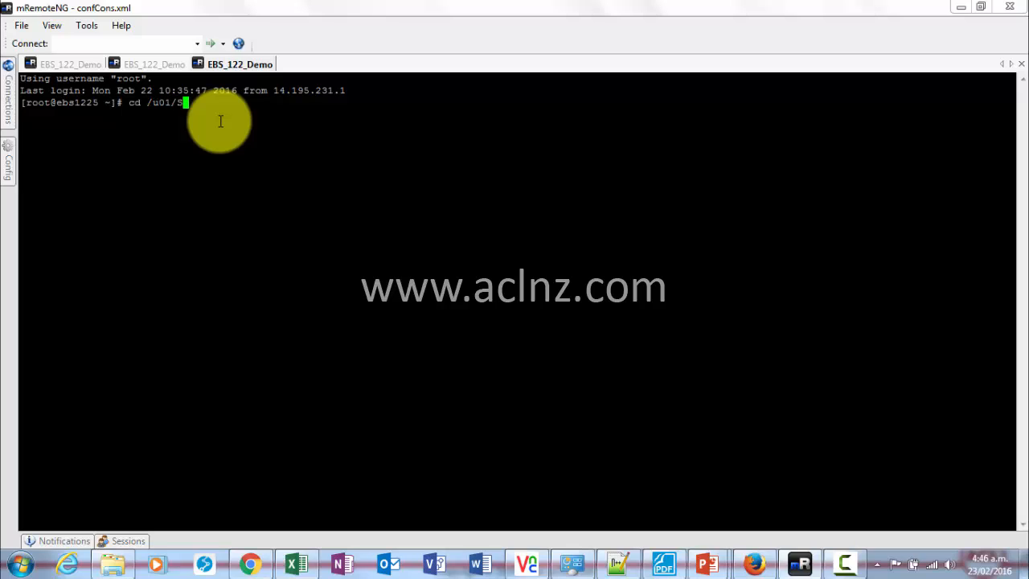
{"action": "type", "text": "tage122"}
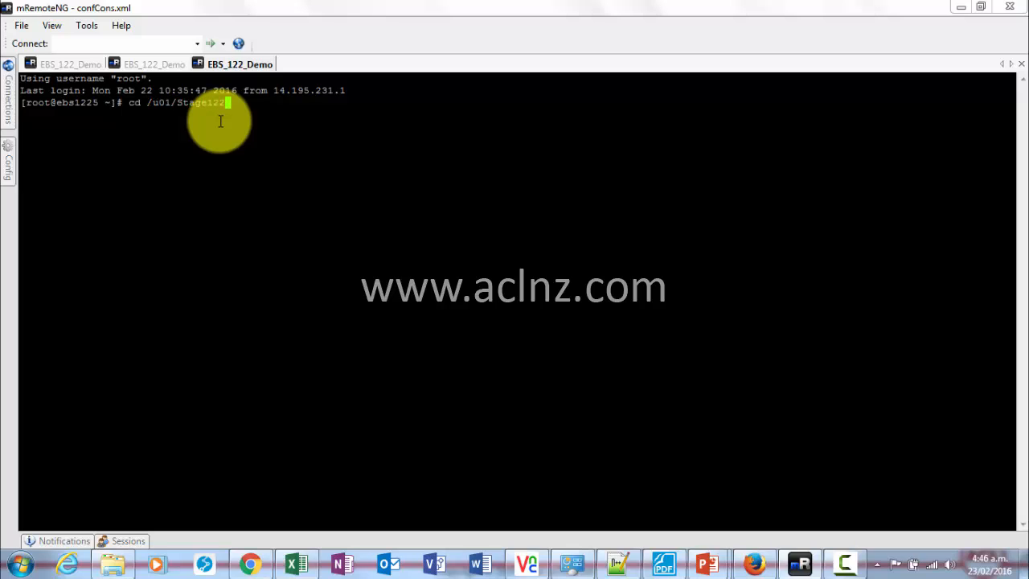
{"action": "type", "text": "/1225*"}
{"action": "type", "text": "ls"}
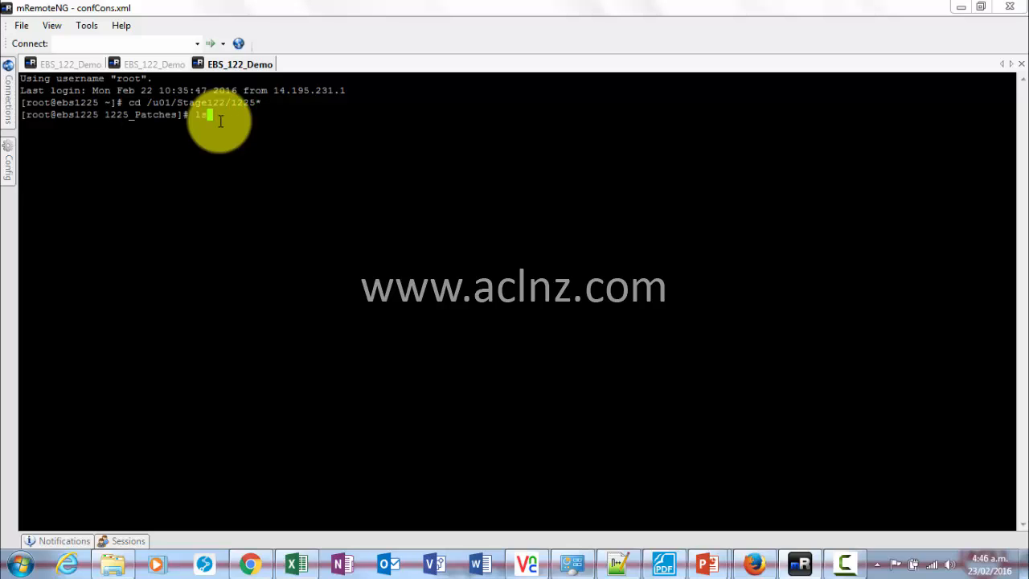
{"action": "type", "text": "cd db"}
{"action": "type", "text": "ls"}
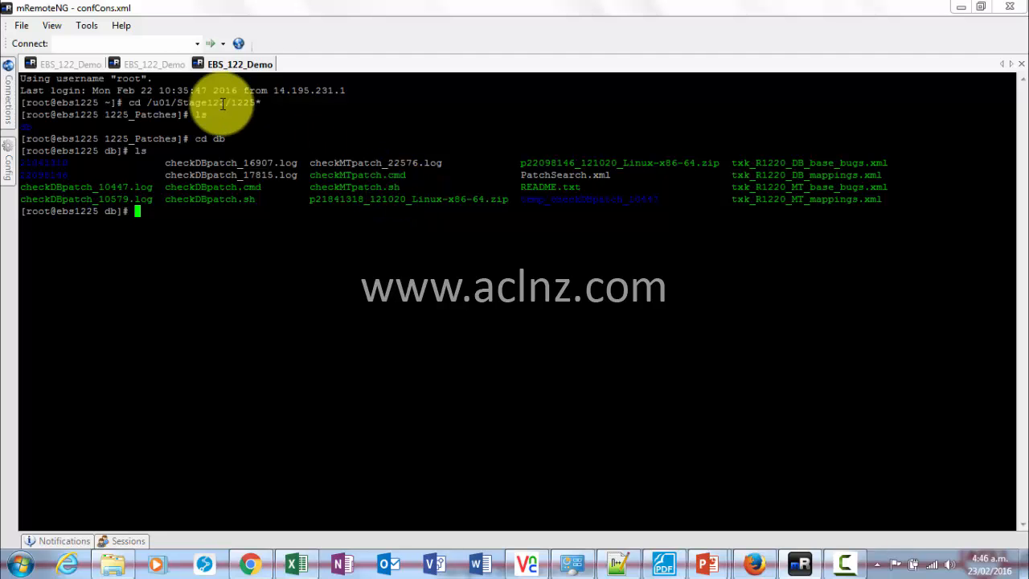
Open a fresh EBS_122_Demo root session to the server.
{"action": "left_click", "coordinate": [156, 65]}
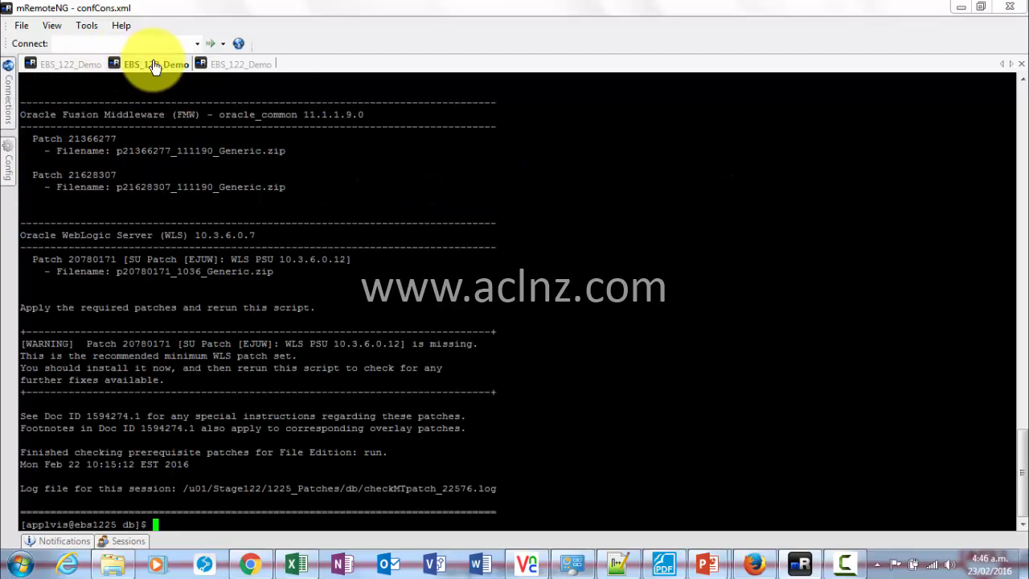
{"action": "left_click", "coordinate": [156, 64]}
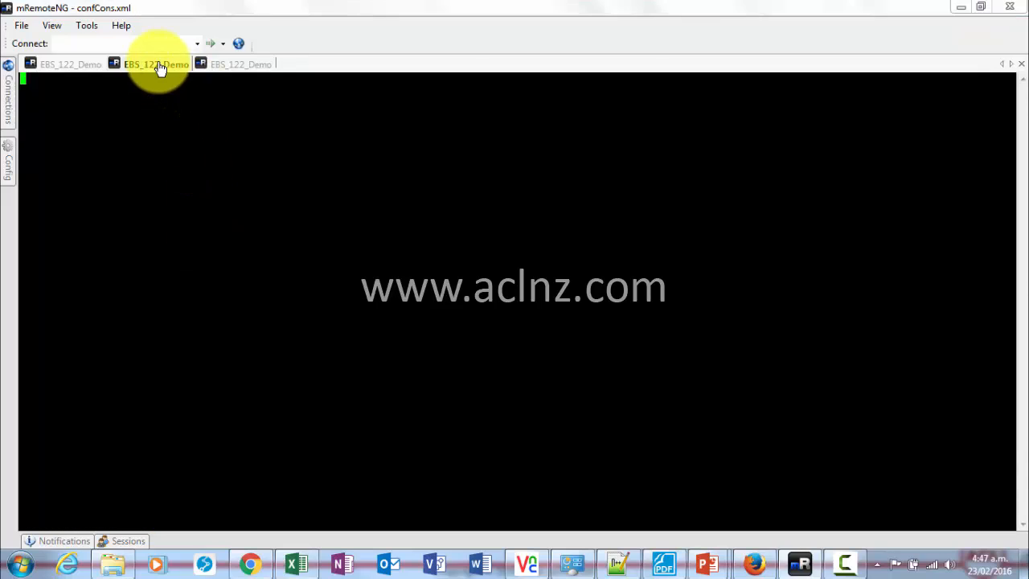
{"action": "left_click", "coordinate": [239, 64]}
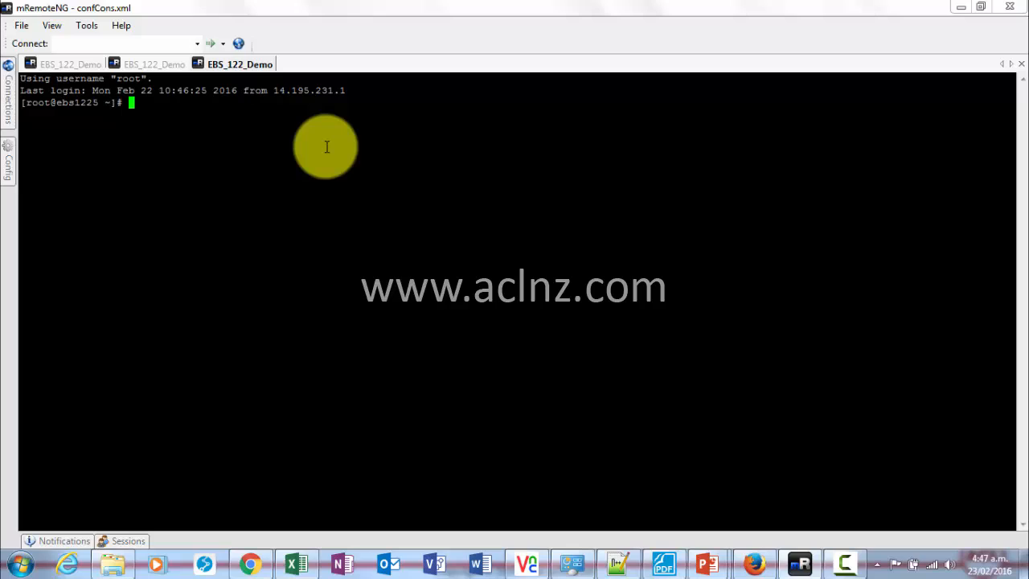
Switch to the applvis user with su - applvis and pick out the applications tier env path.
{"action": "type", "text": "su -"}
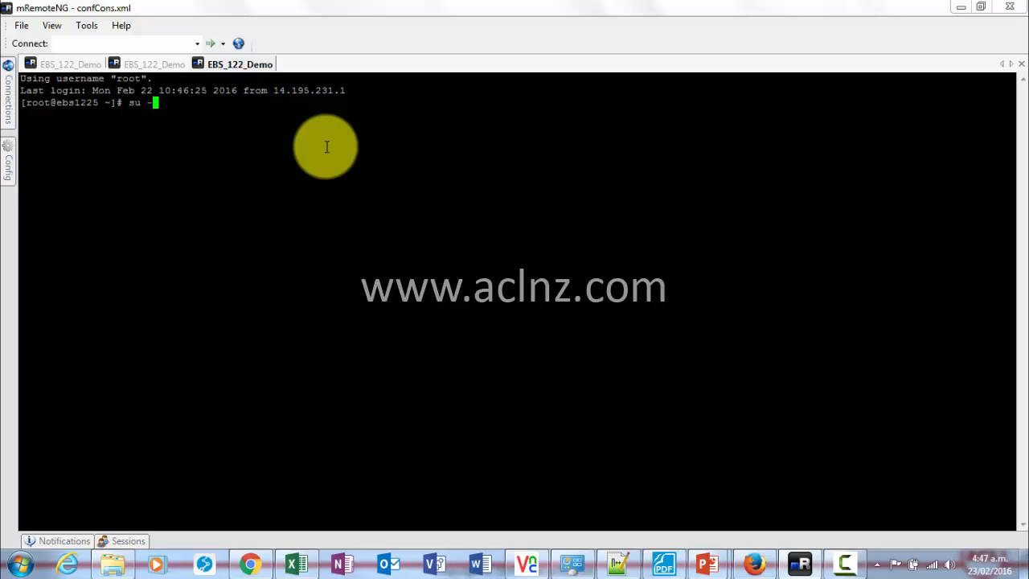
{"action": "type", "text": "applv"}
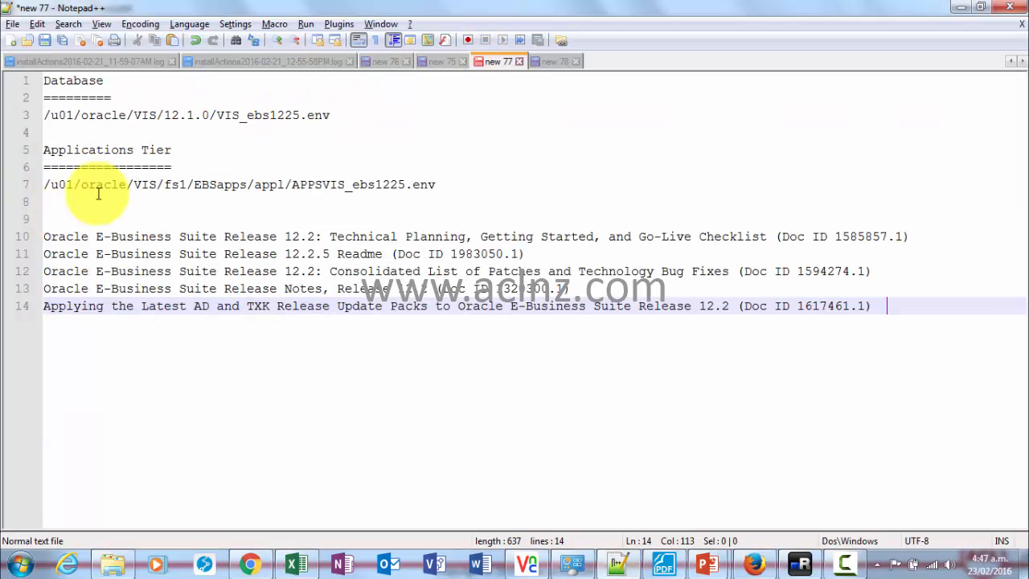
{"action": "double_click", "coordinate": [268, 184]}
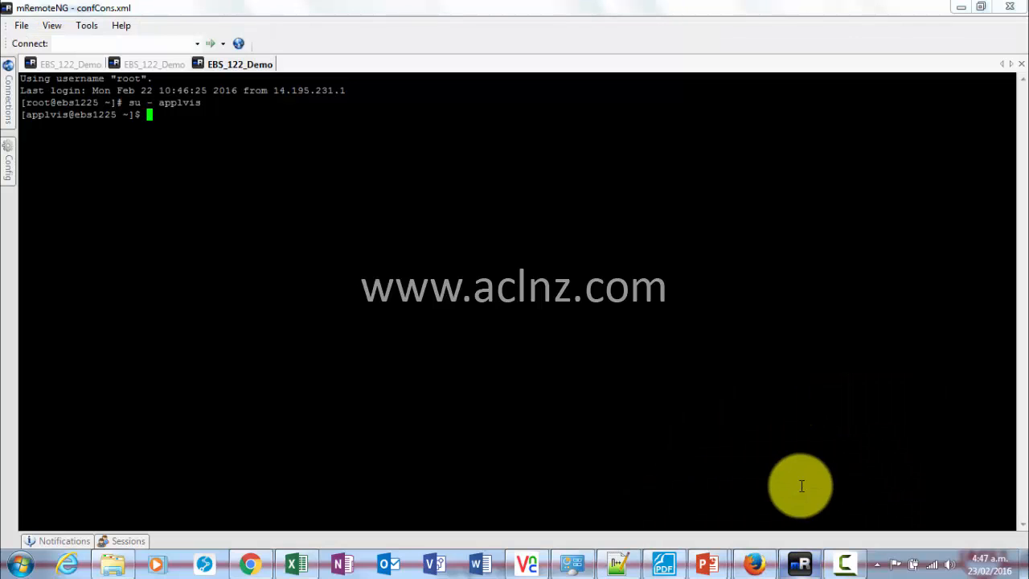
Source APPSVIS_ebs1225.env from /u01/oracle/VIS/fs1/EBSapps/appl as applvis, then return to the root tab.
{"action": "type", "text": "cd"}
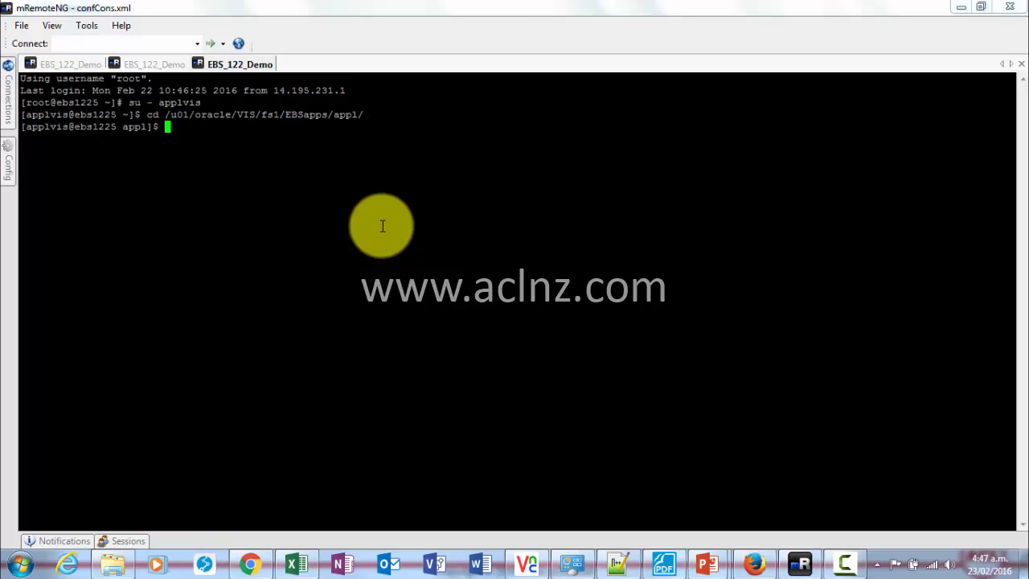
{"action": "type", "text": "ls"}
{"action": "type", "text": "."}
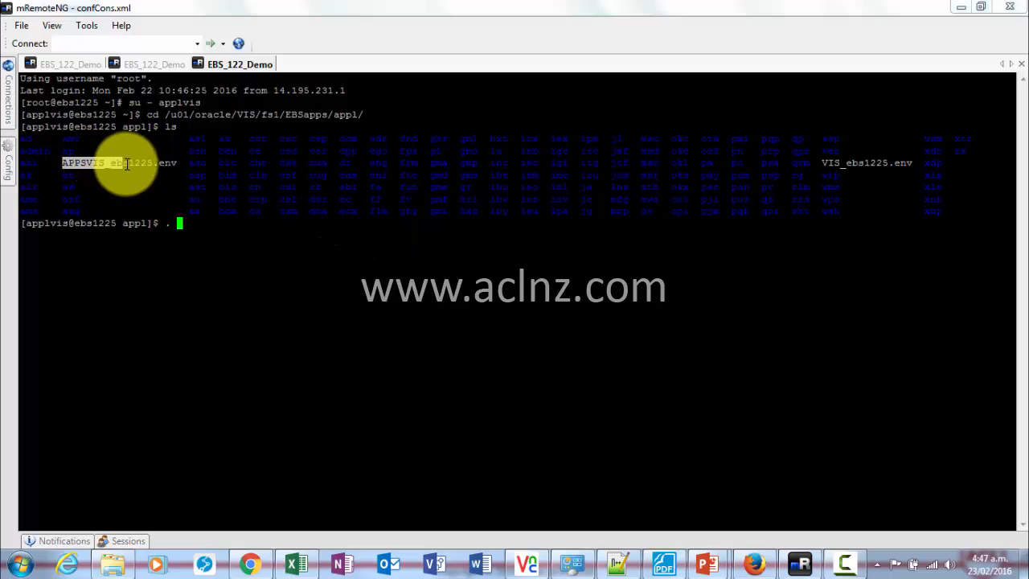
{"action": "left_click_drag", "start_coordinate": [124, 163], "coordinate": [178, 163]}
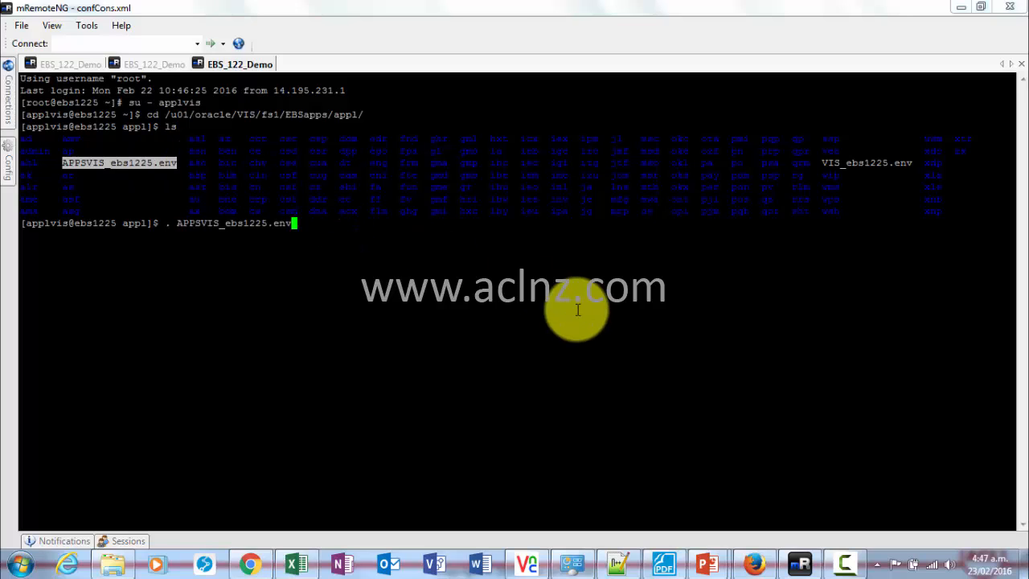
{"action": "key", "text": "enter"}
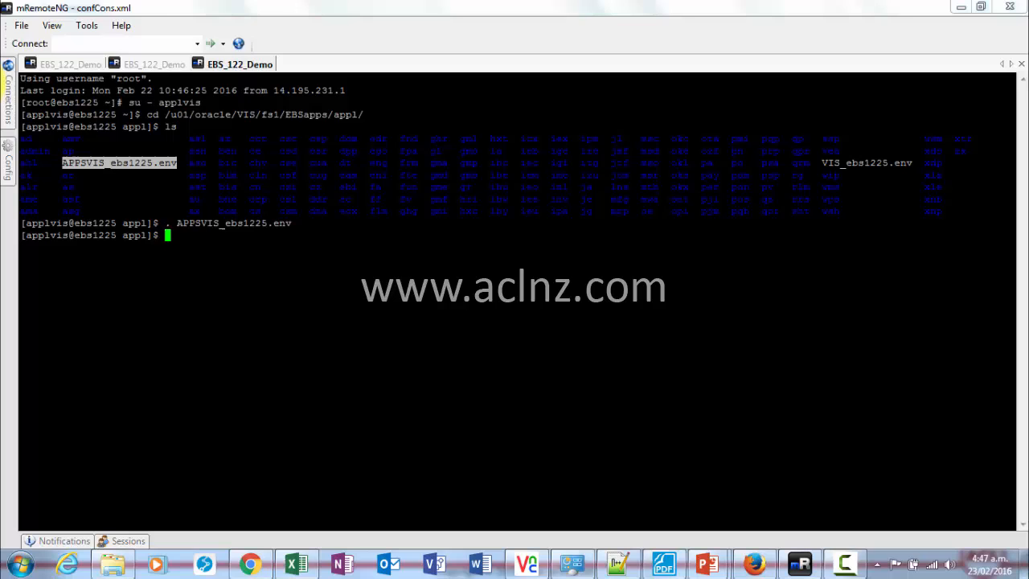
{"action": "left_click", "coordinate": [155, 63]}
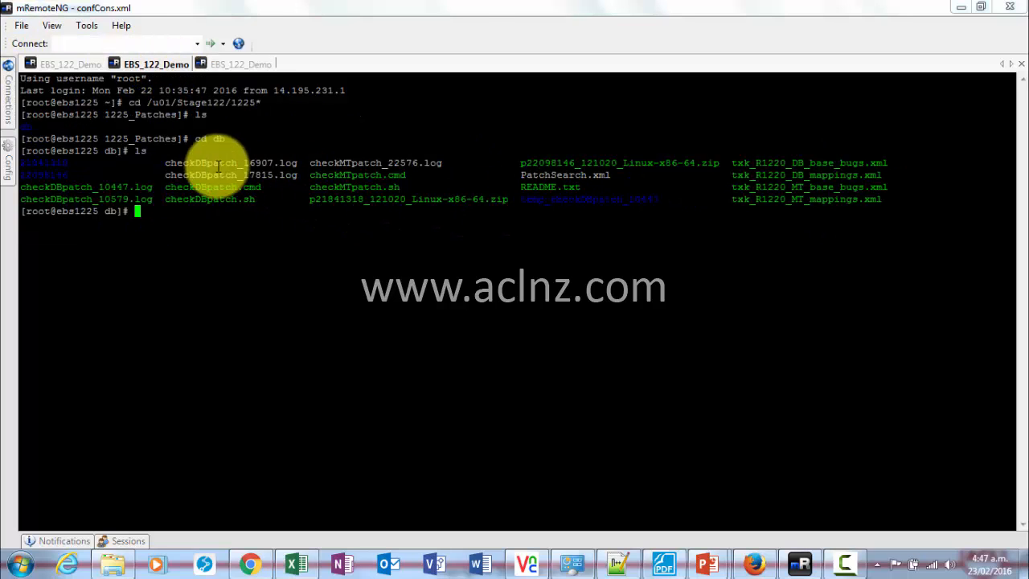
Copy the db folder path from pwd and cd the applvis session into /u01/Stage122/1225_Patches/db.
{"action": "type", "text": "pwd"}
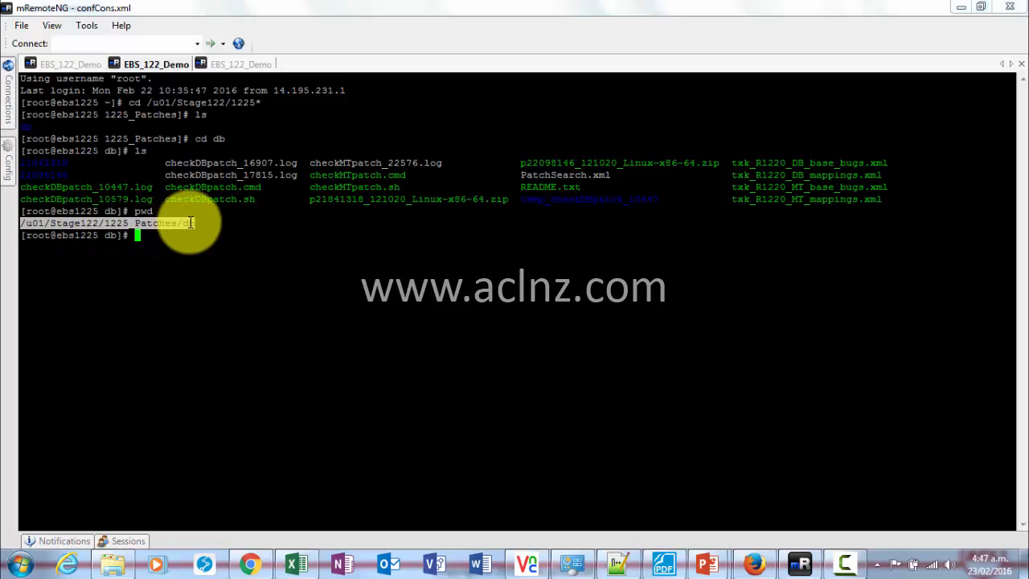
{"action": "left_click", "coordinate": [240, 64]}
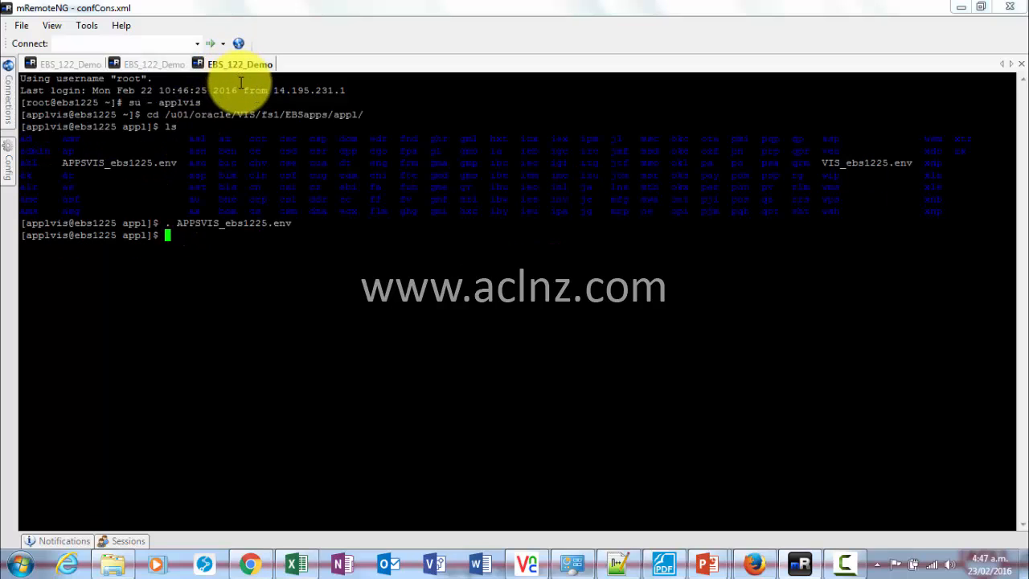
{"action": "type", "text": "cd /u01/Stage122/1225_Patches/db"}
{"action": "type", "text": "./"}
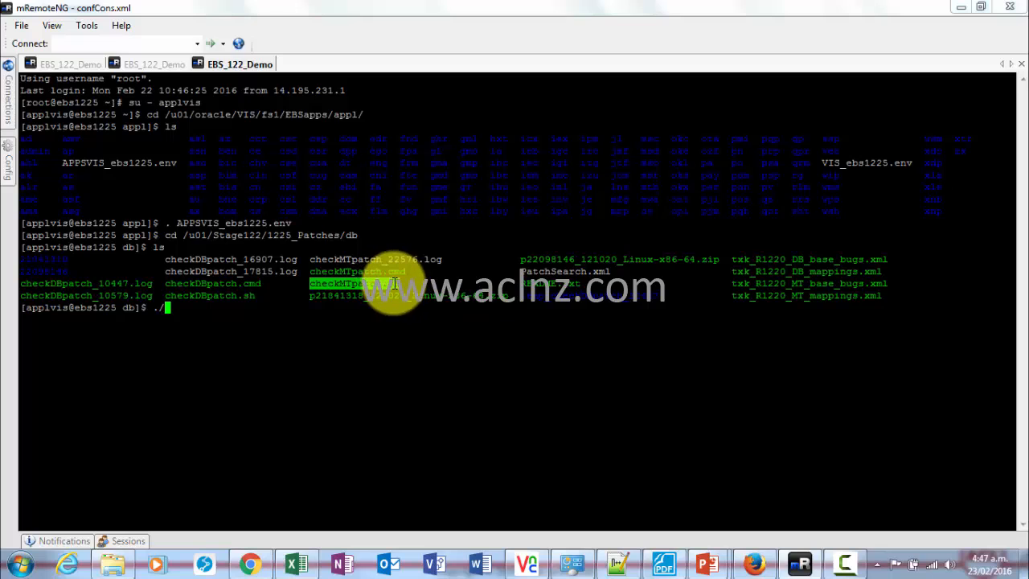
Run checkMTpatch.sh as applvis and follow its Forms, Web Tier and WebLogic findings.
{"action": "type", "text": "checkMTpatch.sh"}
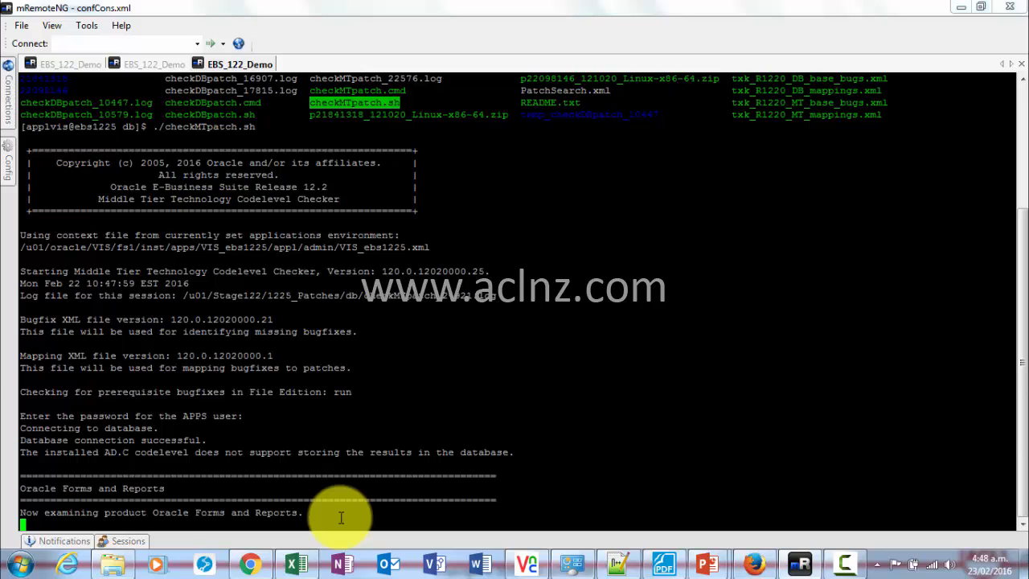
{"action": "scroll", "scroll_direction": "down", "scroll_amount": 3}
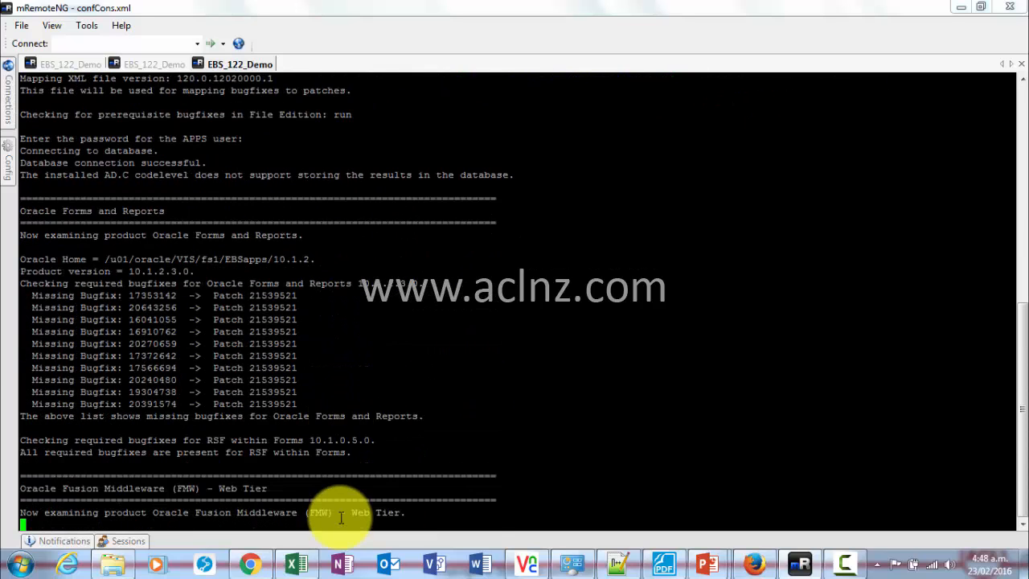
{"action": "scroll", "scroll_direction": "down", "scroll_amount": 3}
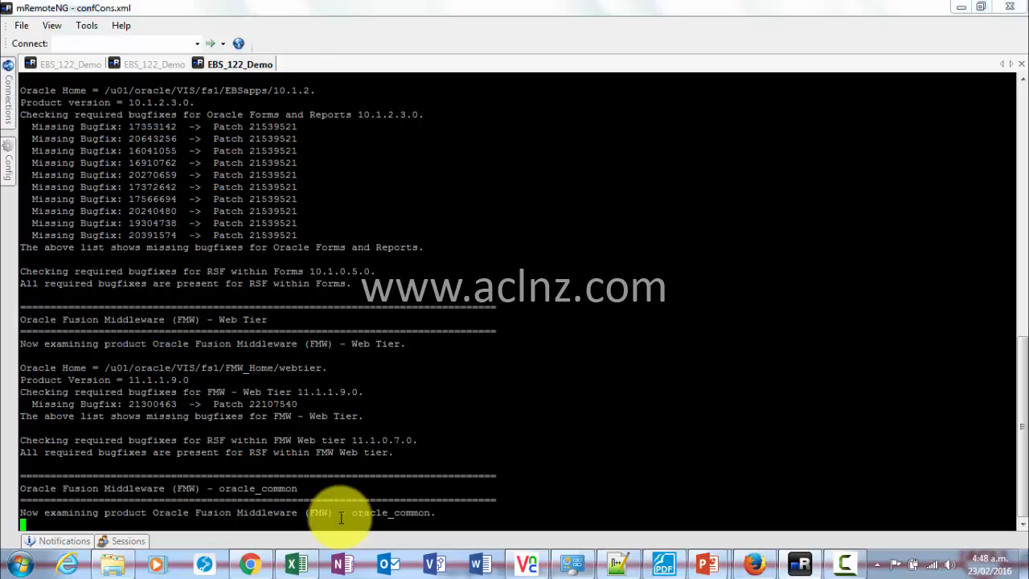
{"action": "scroll", "scroll_direction": "down", "scroll_amount": 3}
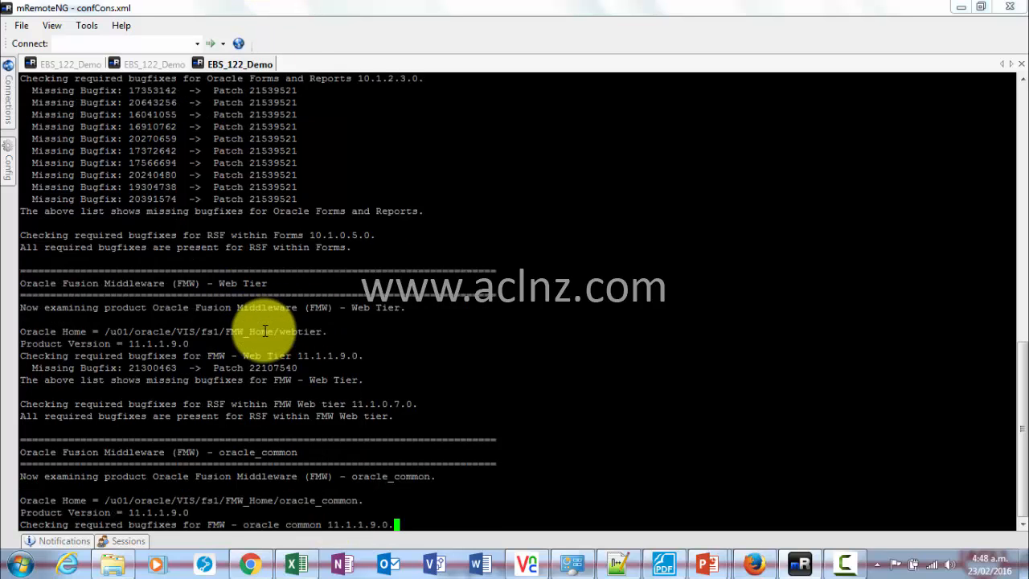
{"action": "scroll", "scroll_direction": "down", "scroll_amount": 3}
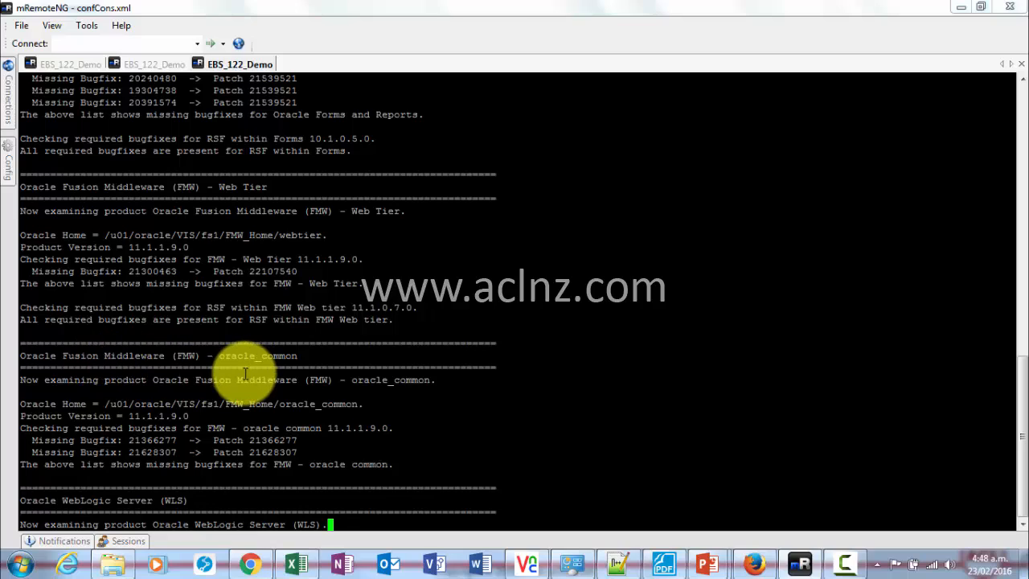
{"action": "mouse_move", "coordinate": [96, 498]}
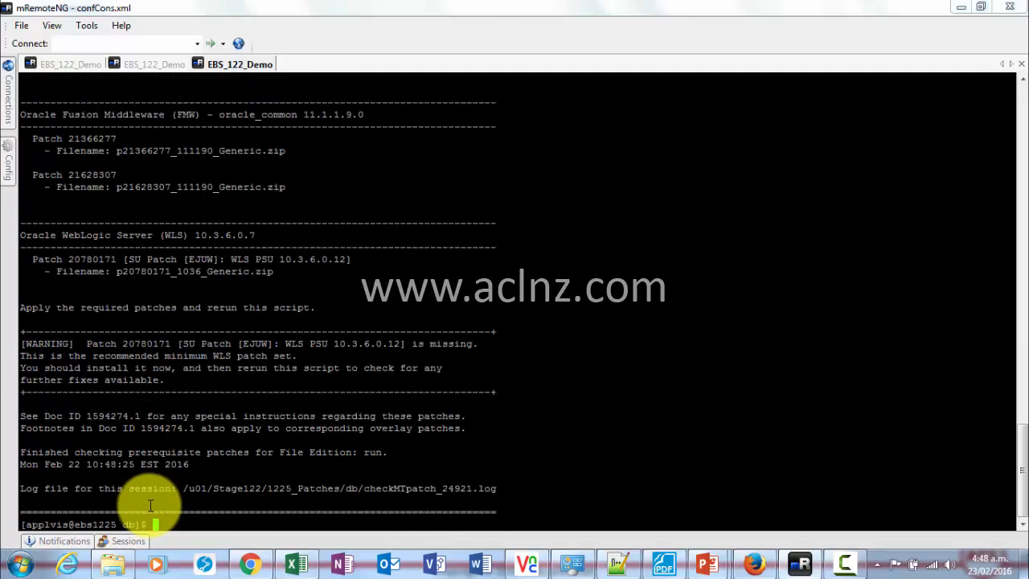
{"action": "mouse_move", "coordinate": [185, 500]}
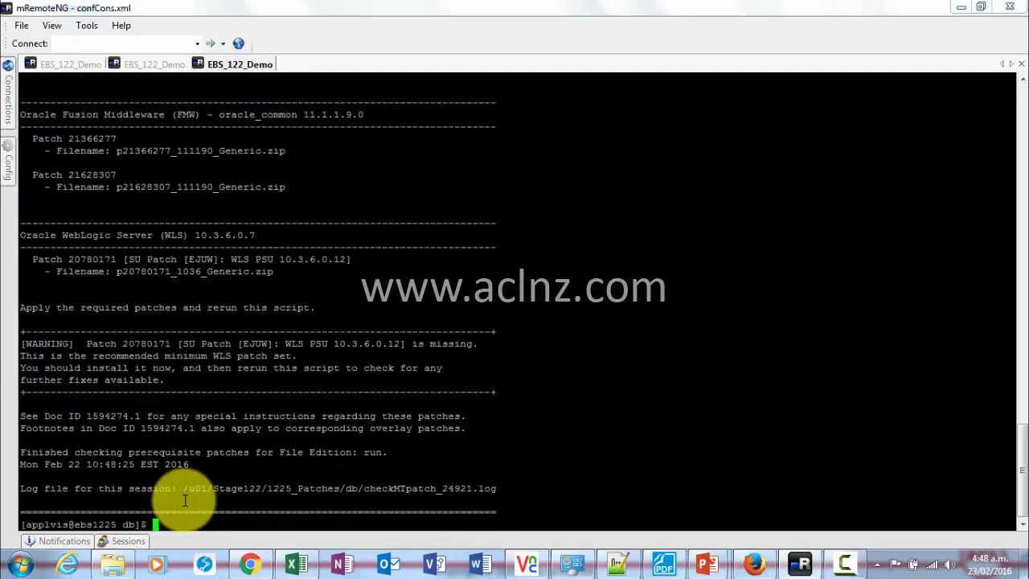
{"action": "mouse_move", "coordinate": [304, 374]}
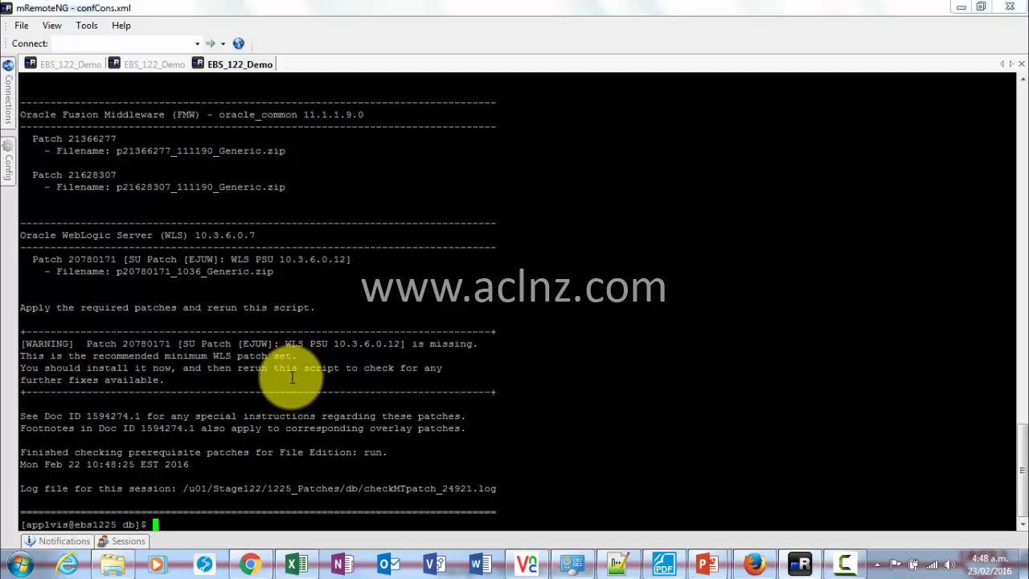
{"action": "mouse_move", "coordinate": [330, 390]}
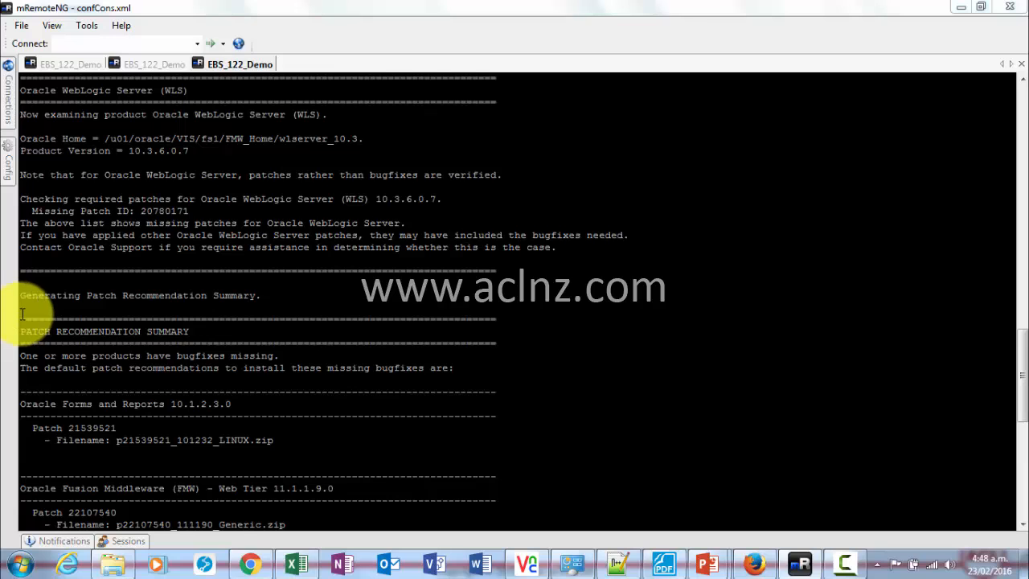
Scroll the finished output to select the Patch Recommendation Summary through the log file line.
{"action": "scroll", "scroll_direction": "down", "scroll_amount": 3}
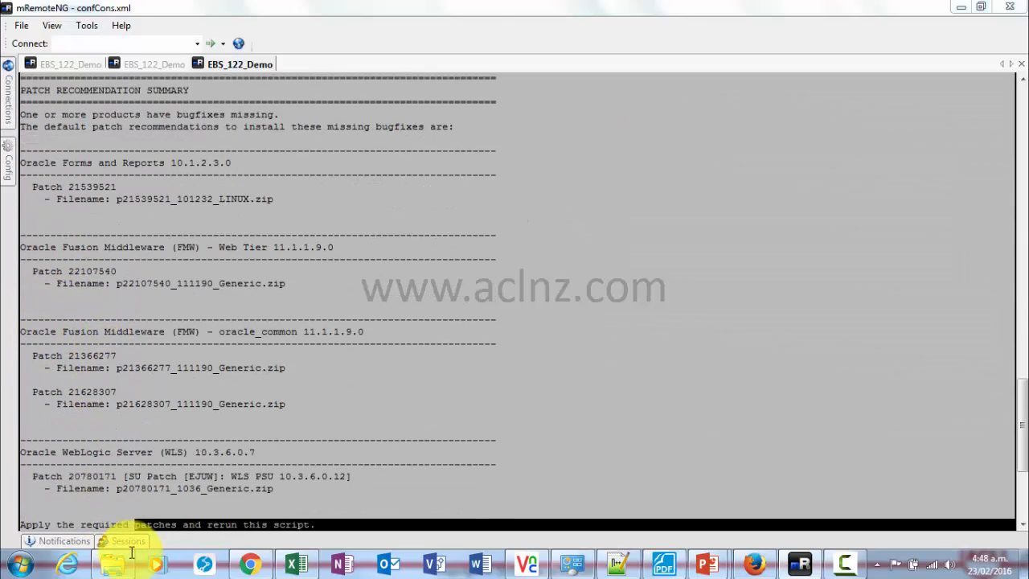
{"action": "scroll", "scroll_direction": "down", "scroll_amount": 3}
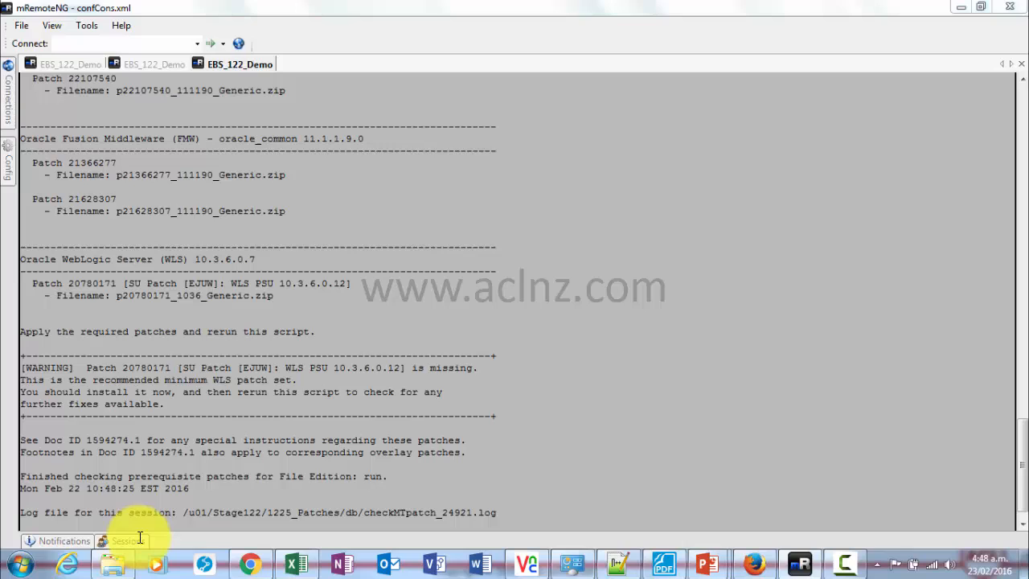
{"action": "scroll", "scroll_direction": "down", "scroll_amount": 3}
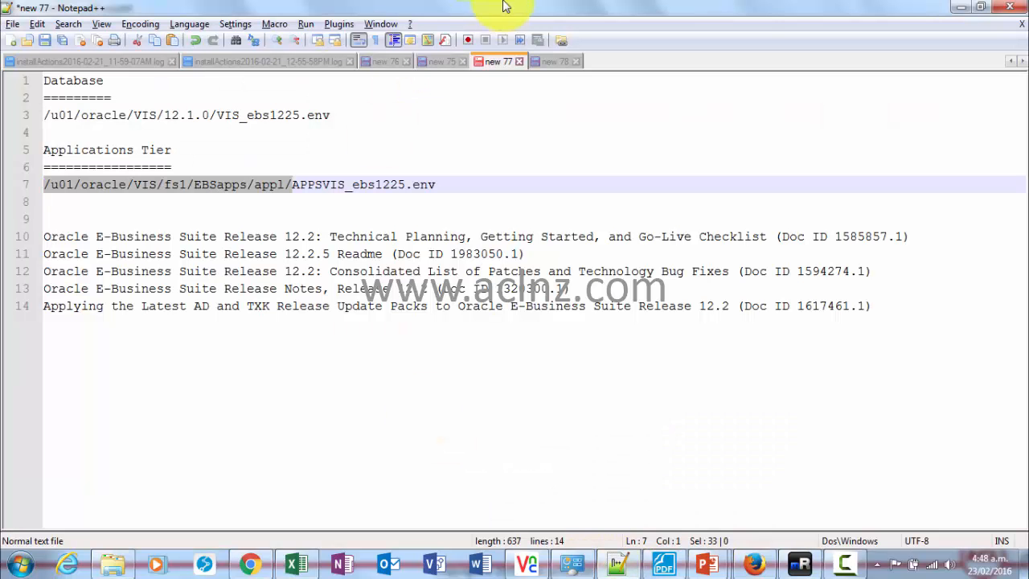
Paste the summary into a new Notepad++ tab and select the Forms and Reports patch number.
{"action": "left_click", "coordinate": [553, 61]}
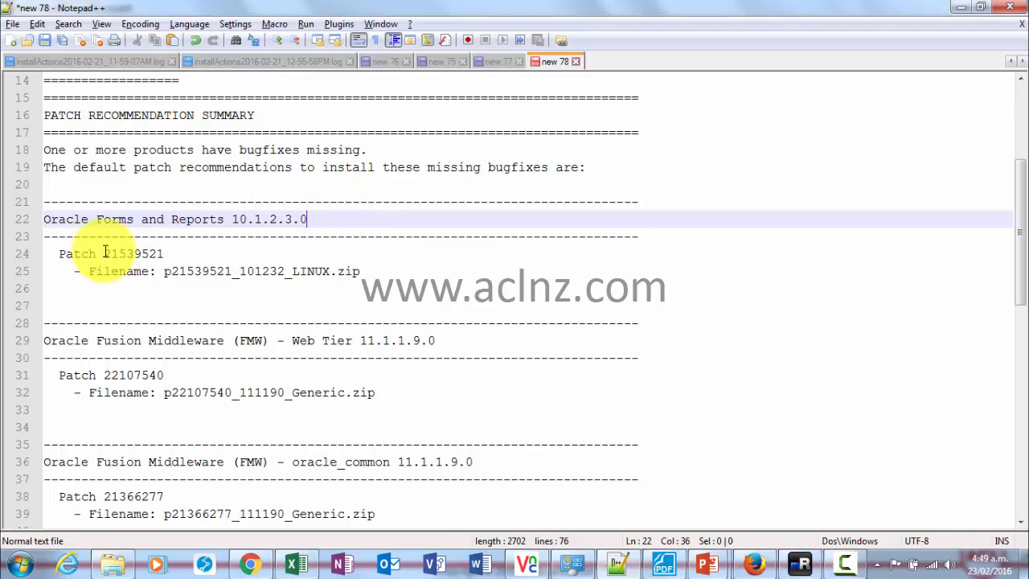
{"action": "double_click", "coordinate": [133, 253]}
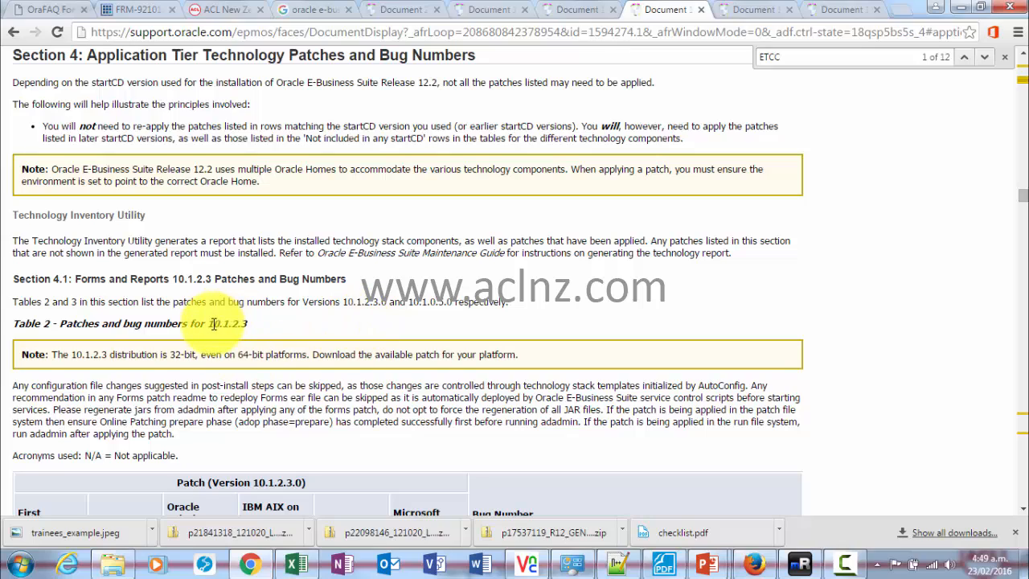
Scroll Doc 1594274.1 to Section 4.1 Table 2, reviewing startCD rows for patch 21539521.
{"action": "scroll", "scroll_direction": "down", "scroll_amount": 3}
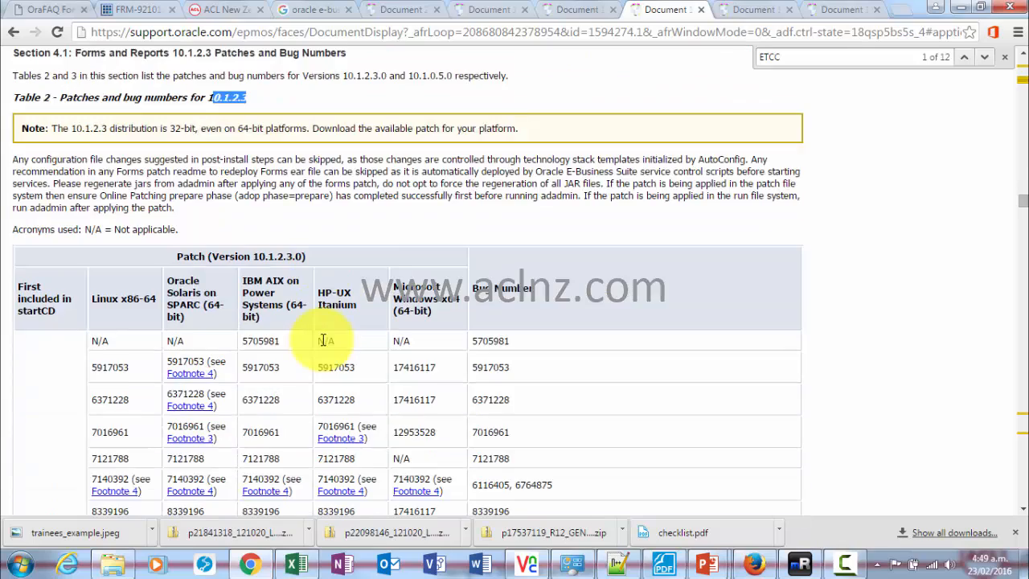
{"action": "scroll", "scroll_direction": "down", "scroll_amount": 3}
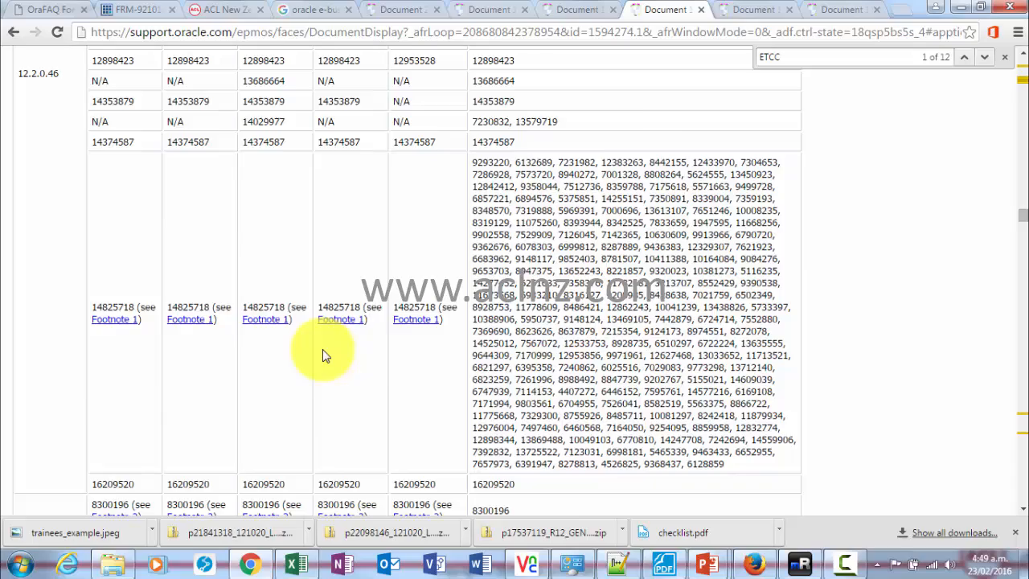
{"action": "scroll", "scroll_direction": "down", "scroll_amount": 3}
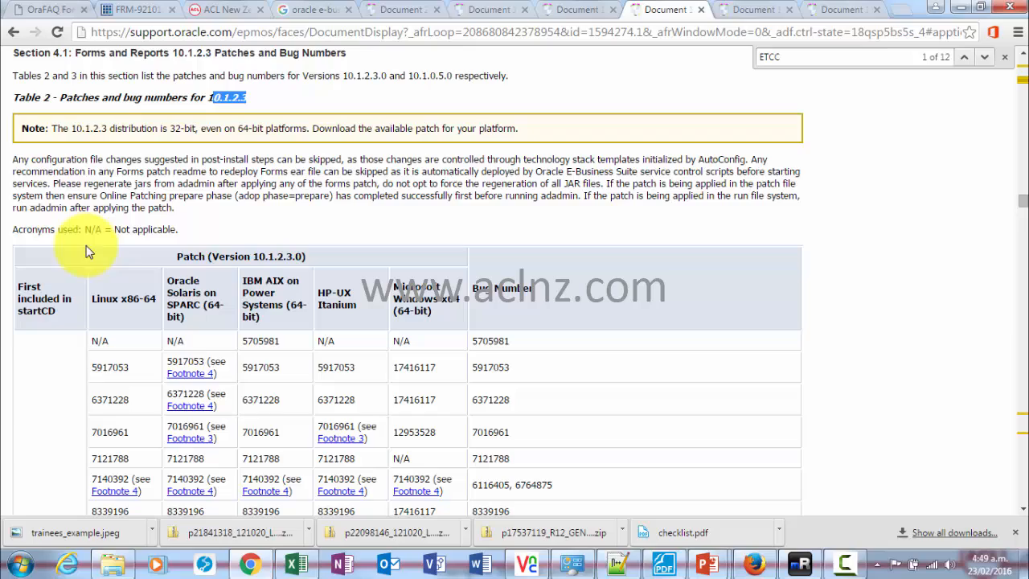
{"action": "mouse_move", "coordinate": [118, 284]}
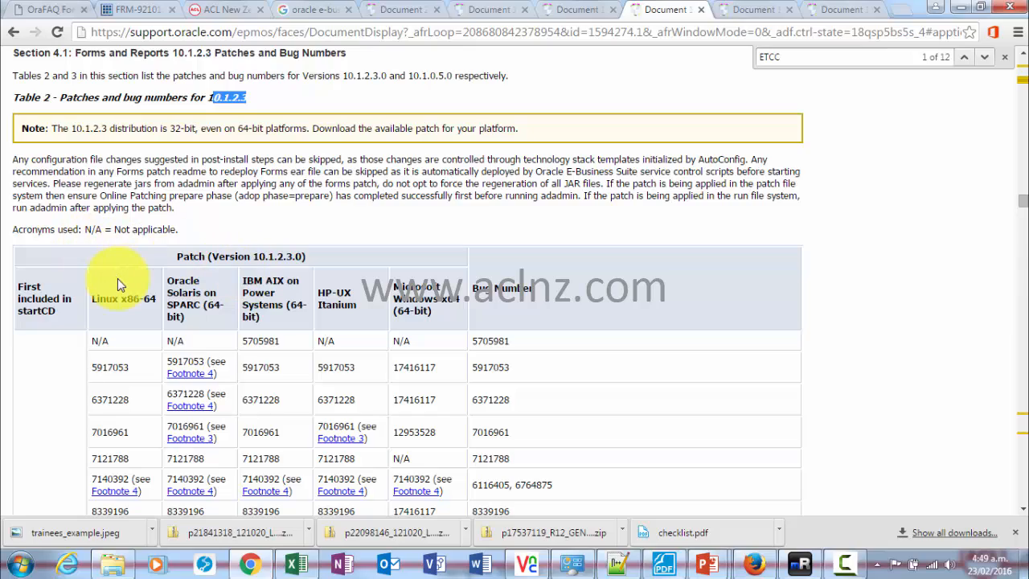
{"action": "scroll", "scroll_direction": "down", "scroll_amount": 3}
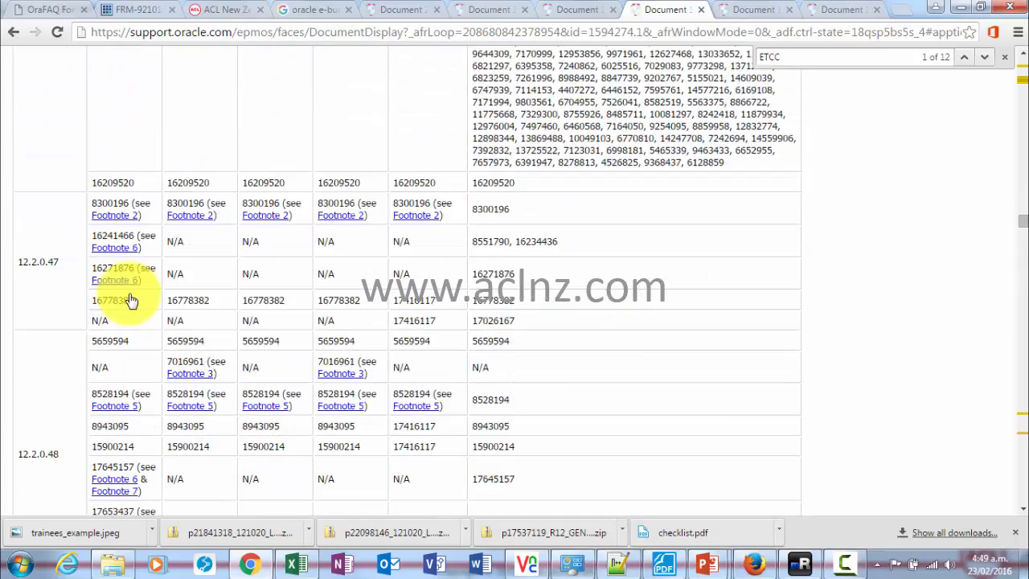
{"action": "scroll", "scroll_direction": "down", "scroll_amount": 3}
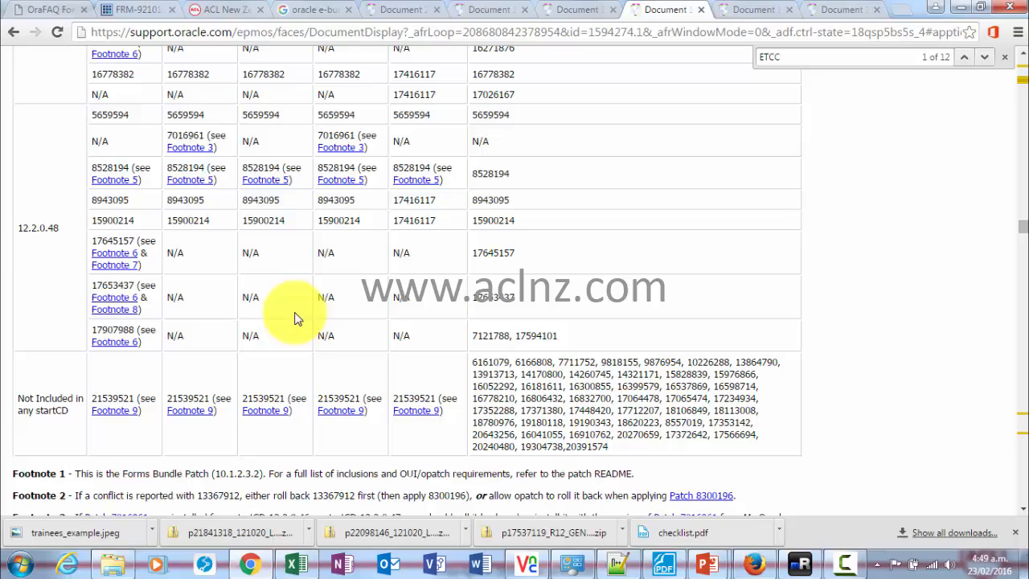
{"action": "scroll", "scroll_direction": "down", "scroll_amount": 3}
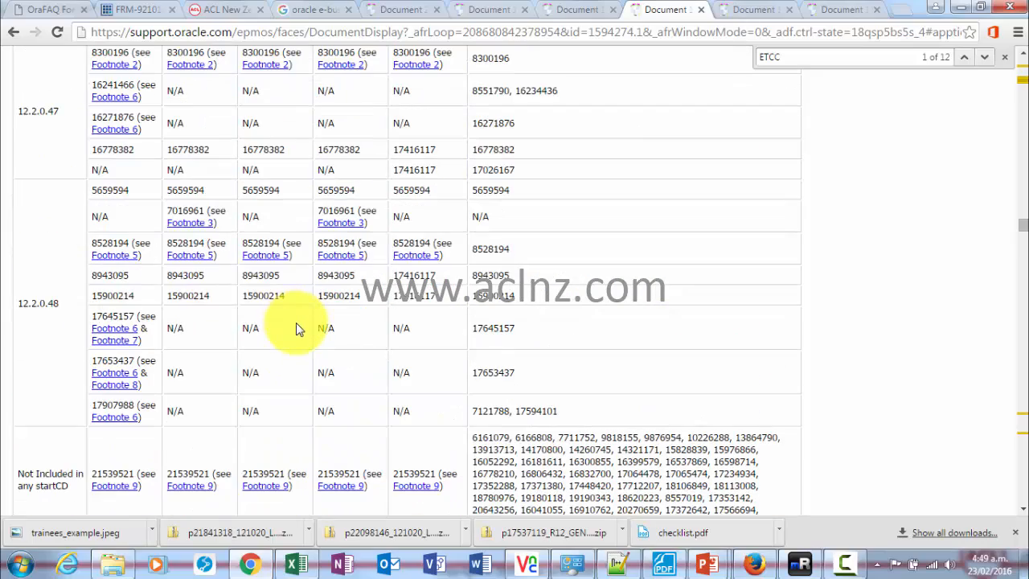
{"action": "mouse_move", "coordinate": [883, 206]}
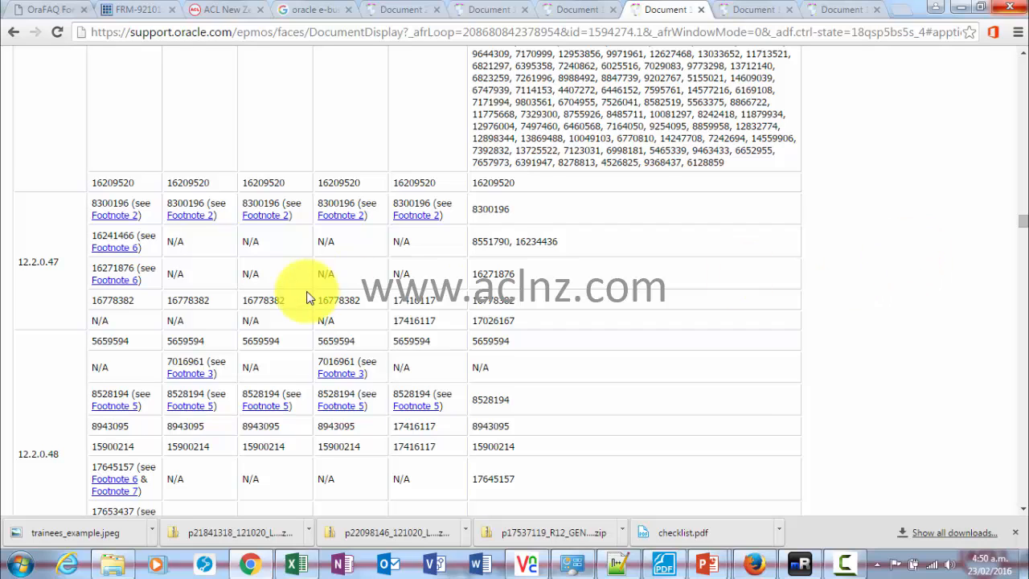
{"action": "scroll", "scroll_direction": "down", "scroll_amount": 3}
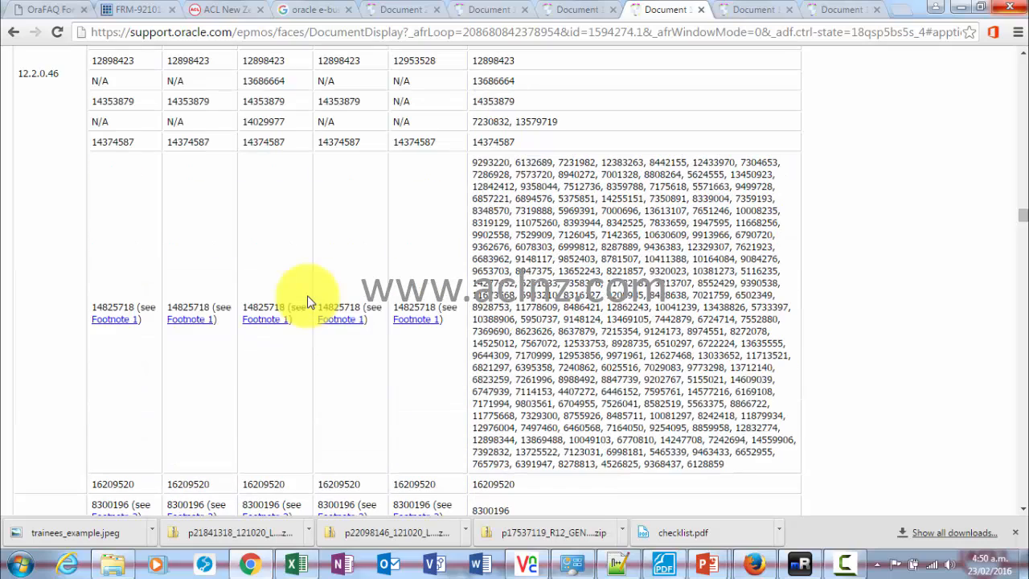
{"action": "scroll", "scroll_direction": "down", "scroll_amount": 3}
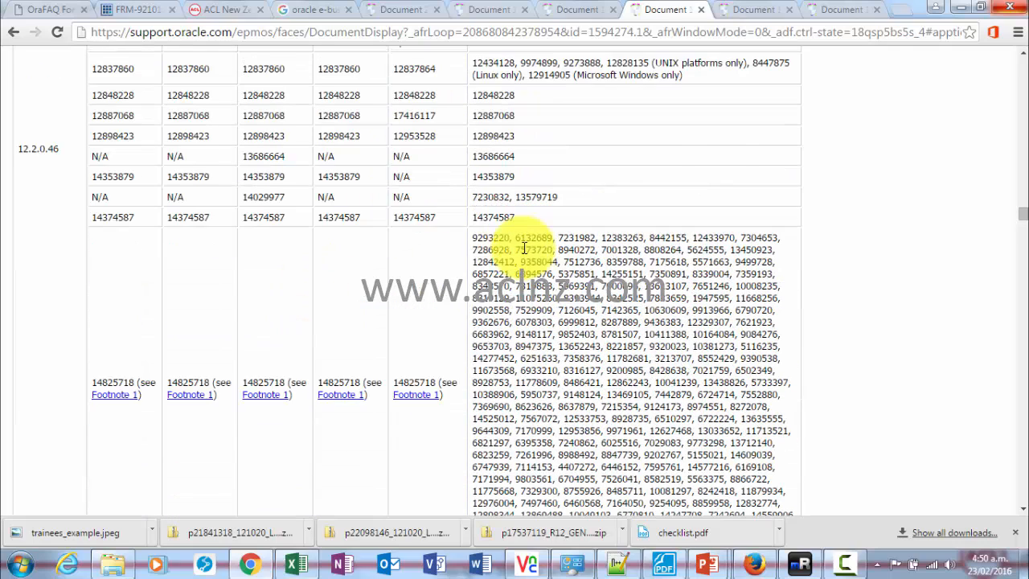